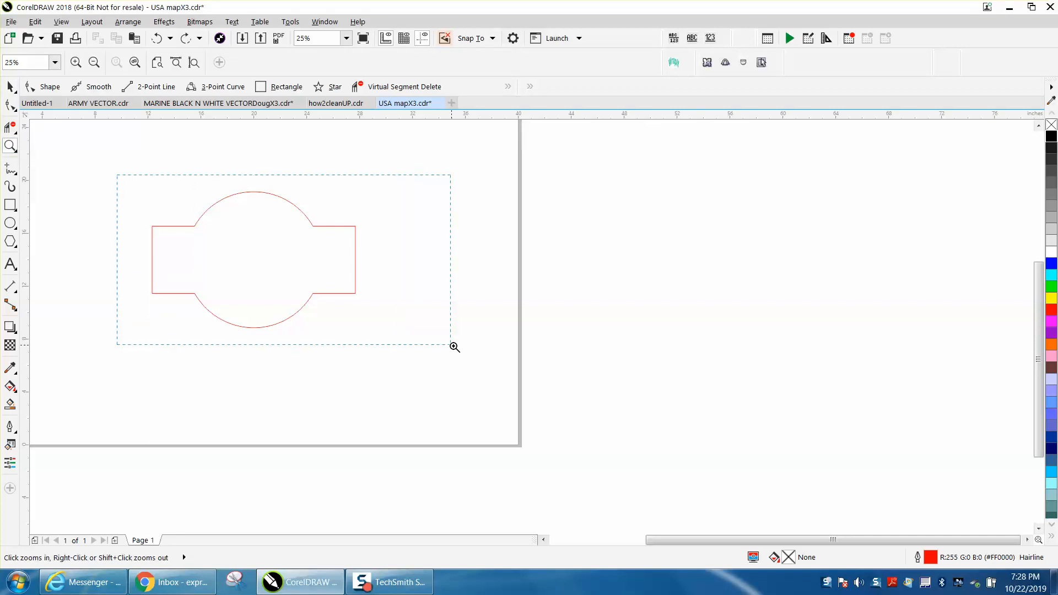
Zoom in so the red badge shape (rectangle merged with circle) fills the page view
left_click(453, 346)
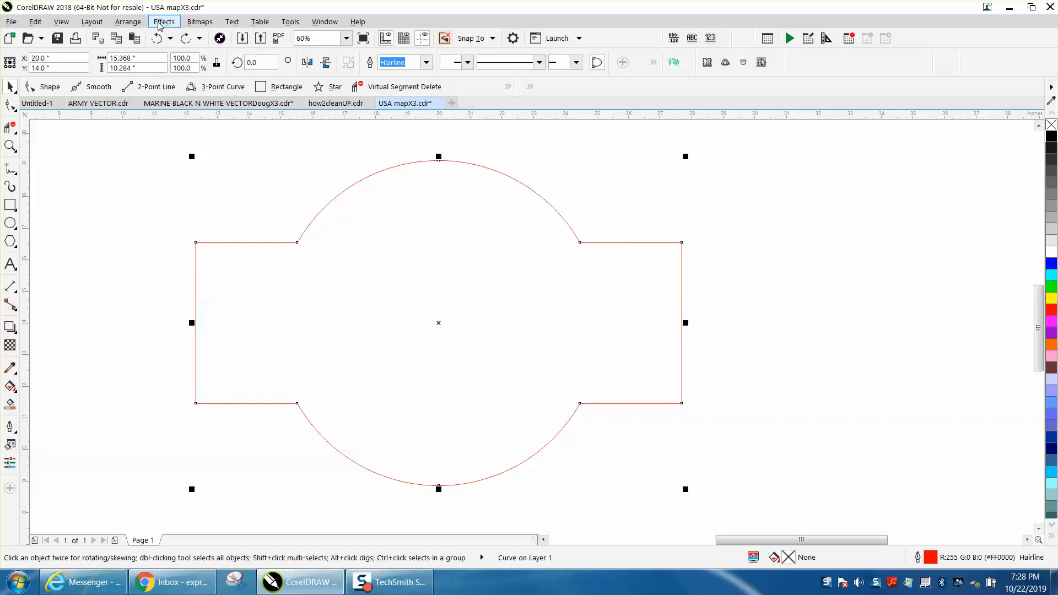
Apply a single outside contour of 0.25 in to the badge via Effects > Contour
left_click(165, 21)
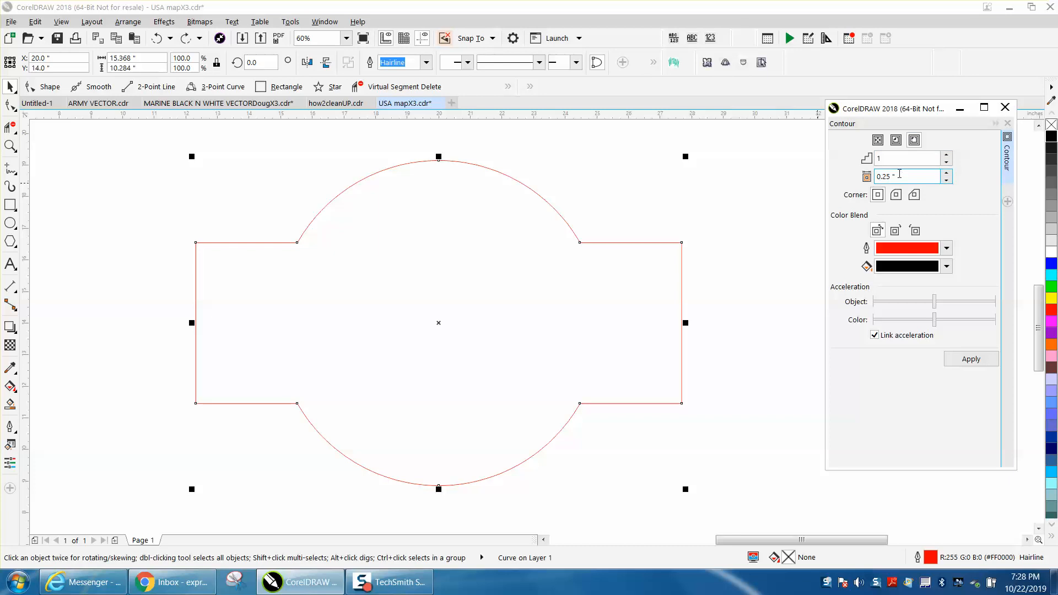
left_click(970, 358)
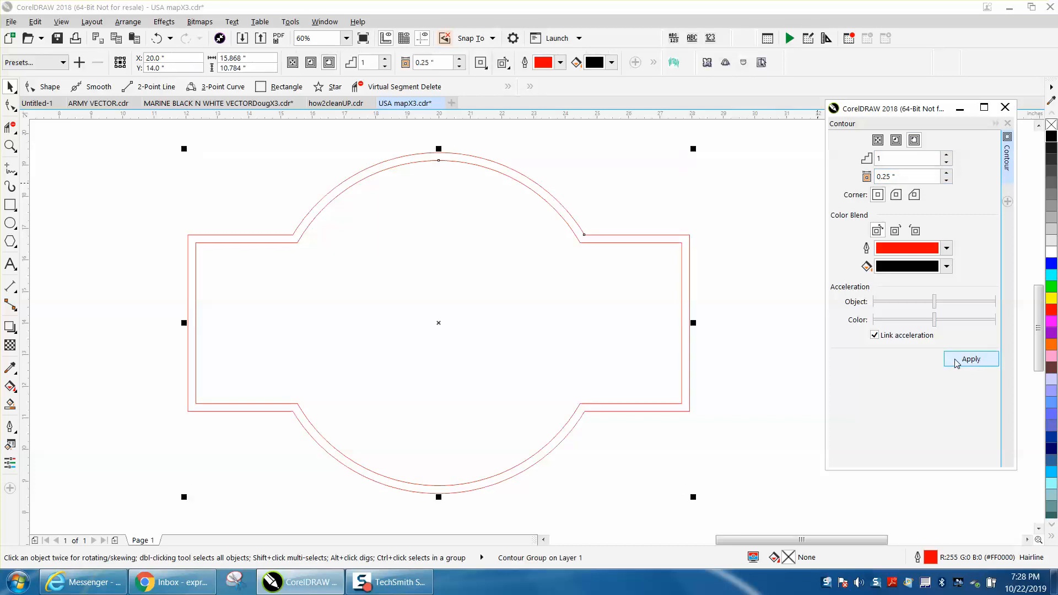
left_click(969, 360)
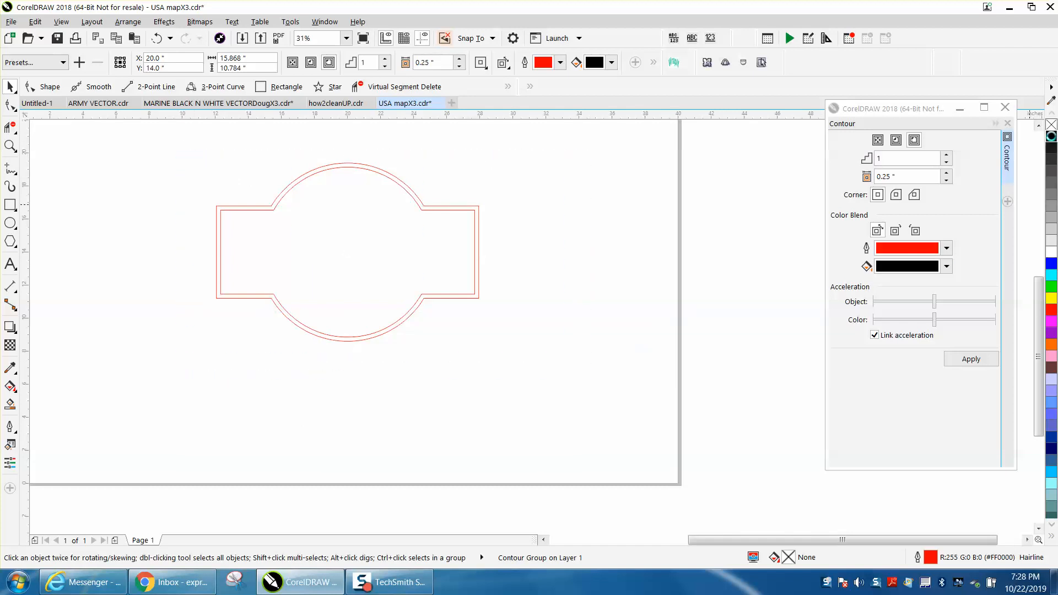
Marquee-select the badge outline together with its outer contour
left_click(347, 251)
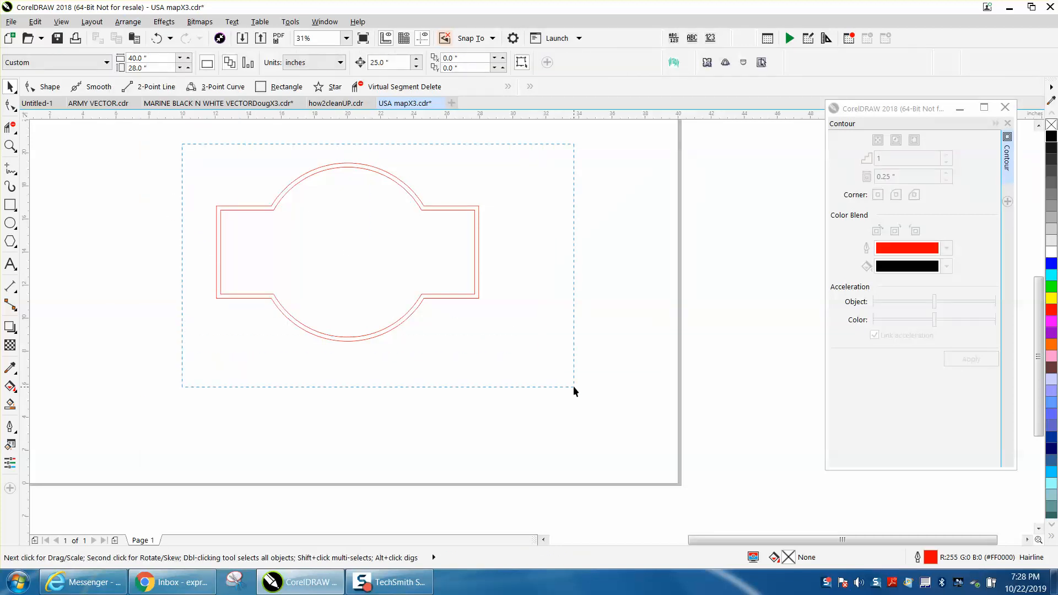
Combine both outlines into one curve and fill the ring between them black
left_click(128, 22)
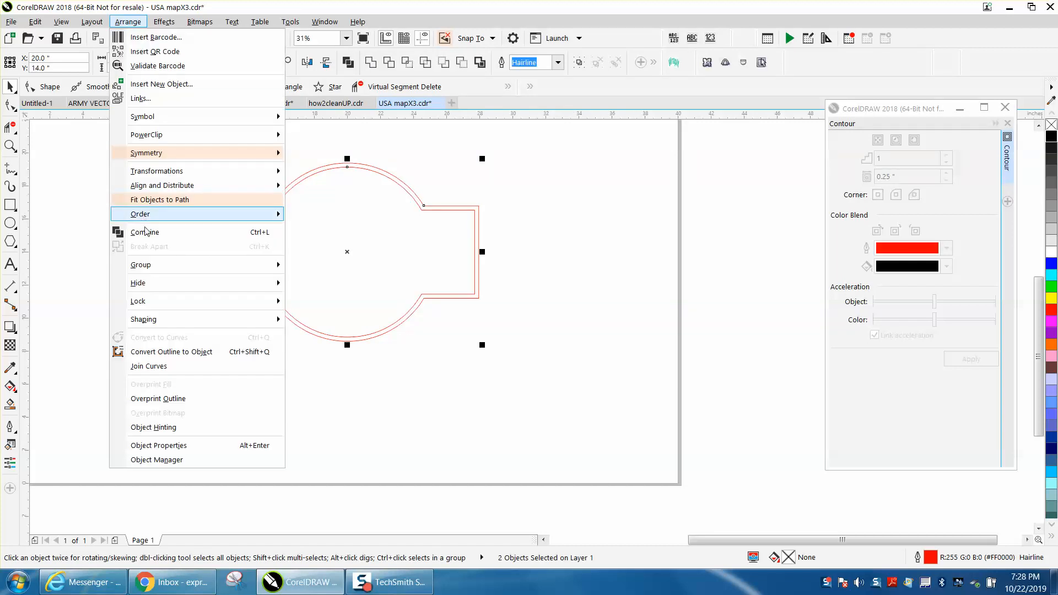
left_click(144, 232)
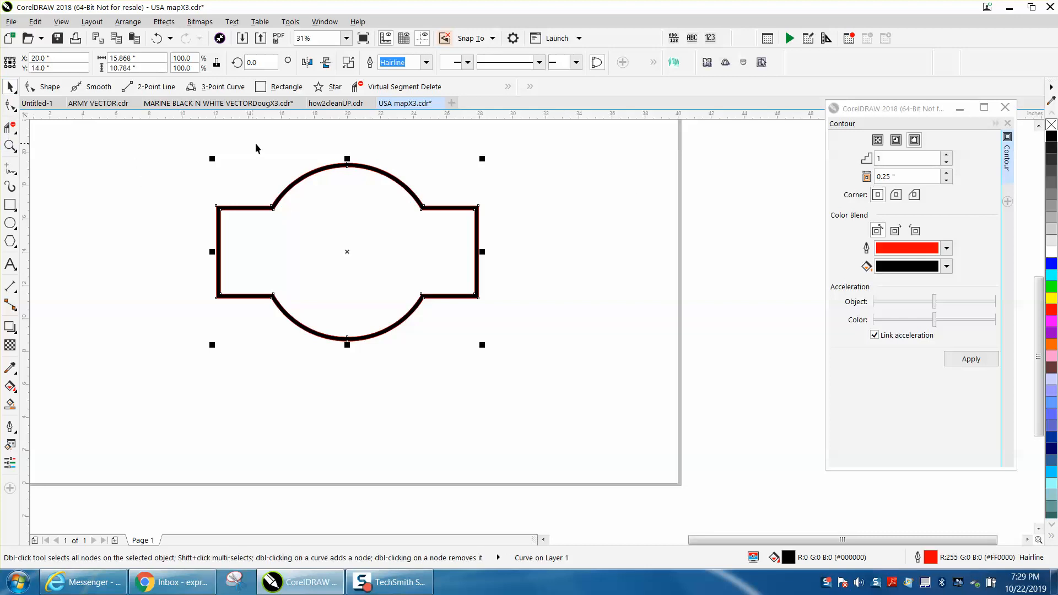
left_click(10, 147)
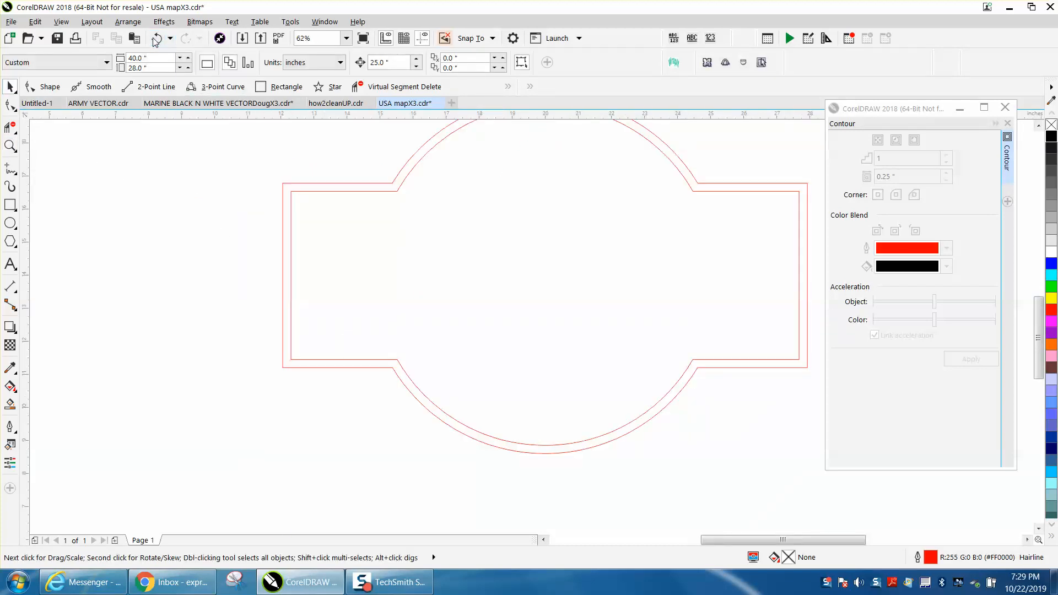
Undo the black fill so the combined curve shows only its two red outlines, then zoom out
left_click(544, 270)
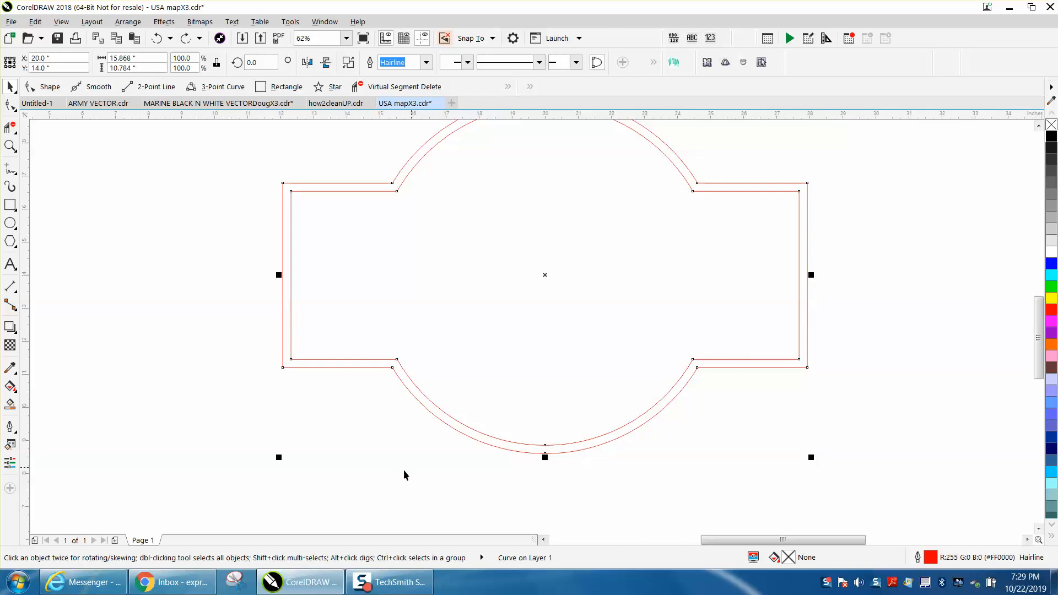
scroll("down", 3)
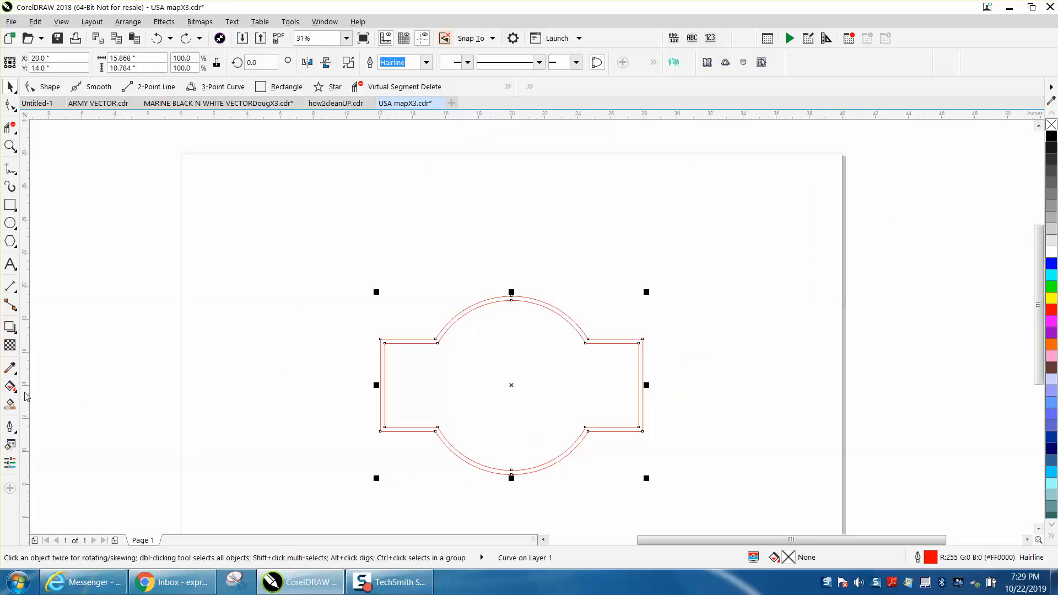